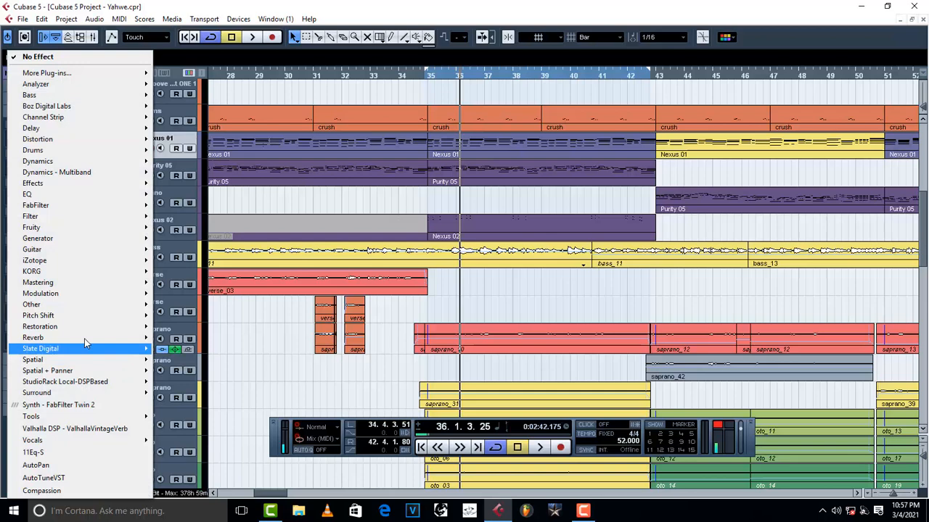
pyautogui.moveTo(32, 304)
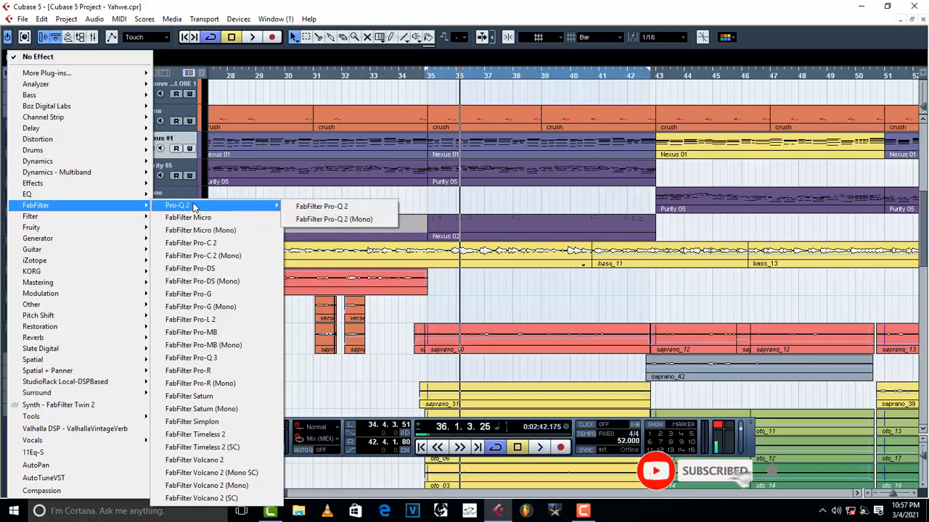
pyautogui.moveTo(220, 356)
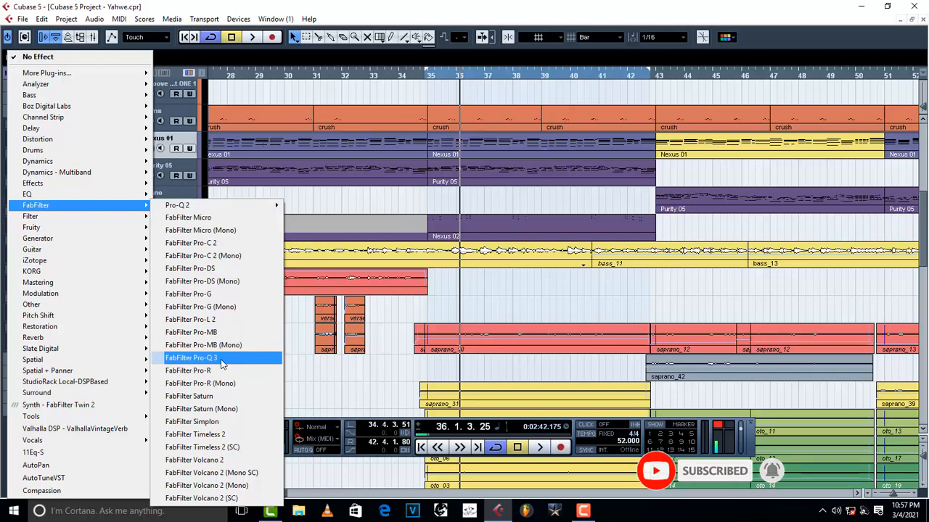
# Step: Insert FabFilter Pro-Q 3 into the Nexus 01 track's insert slot
pyautogui.click(192, 357)
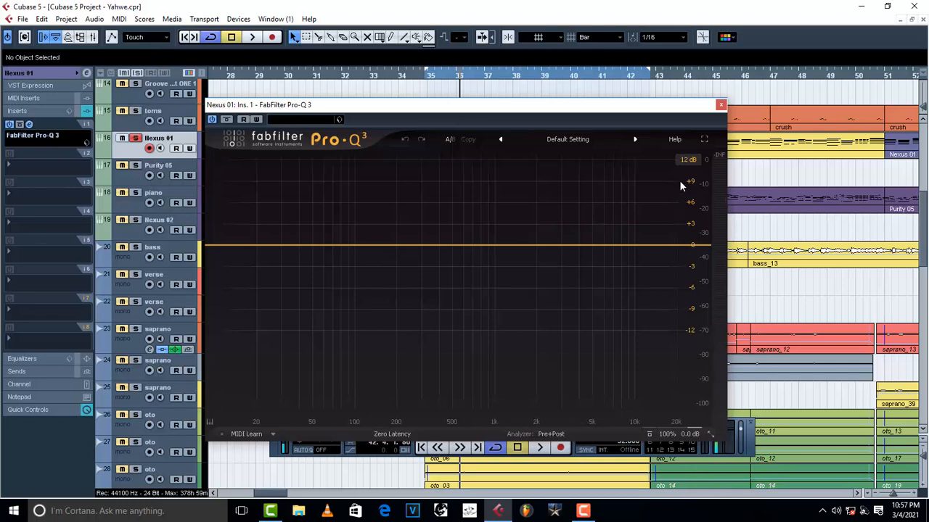
pyautogui.moveTo(688, 159)
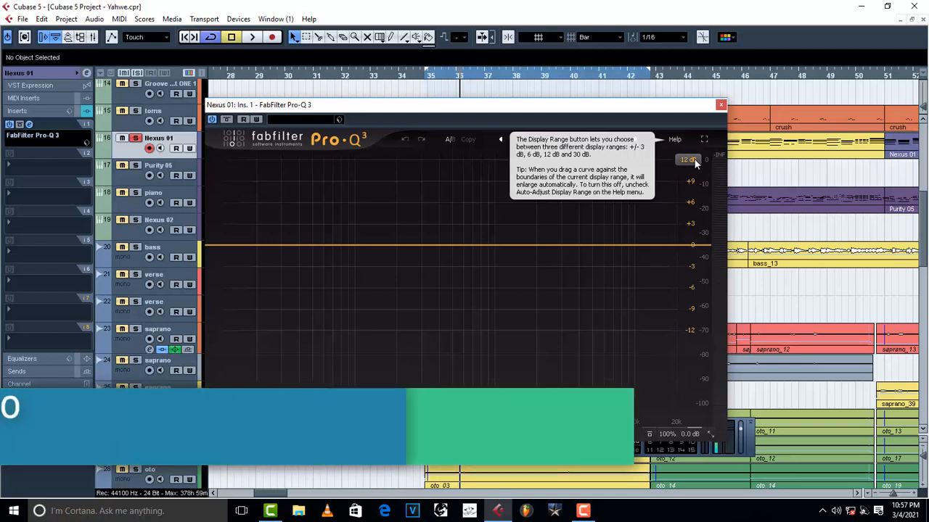
# Step: Set the EQ graph's display range to 30 dB from the range selector
pyautogui.click(687, 160)
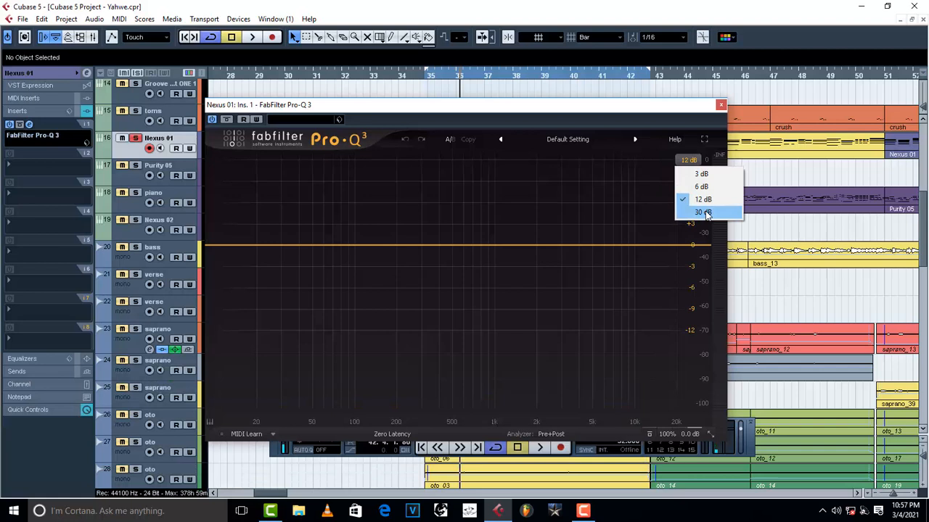
pyautogui.click(702, 212)
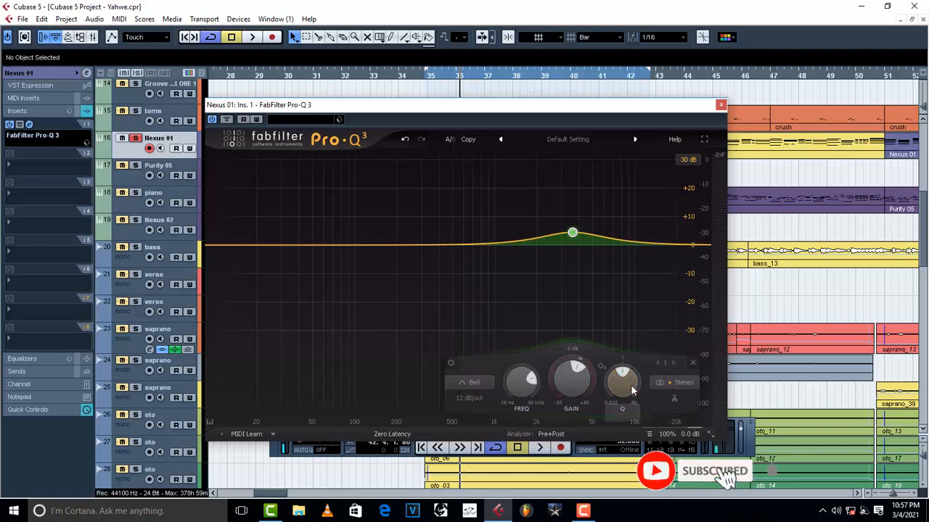
pyautogui.moveTo(622, 381)
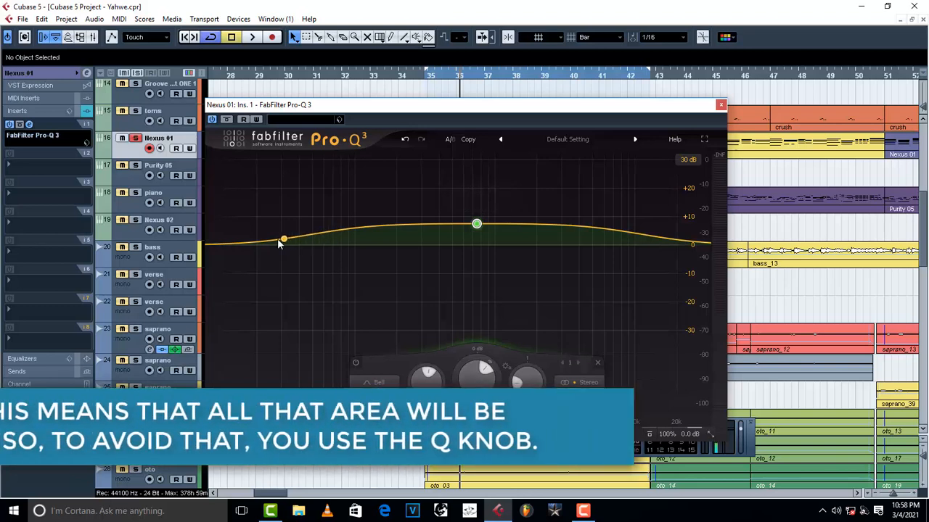
# Step: Pull band 1 into a cut and compare thin-notch and wide Q settings, ending narrow
pyautogui.moveTo(283, 239); pyautogui.dragTo(635, 233)
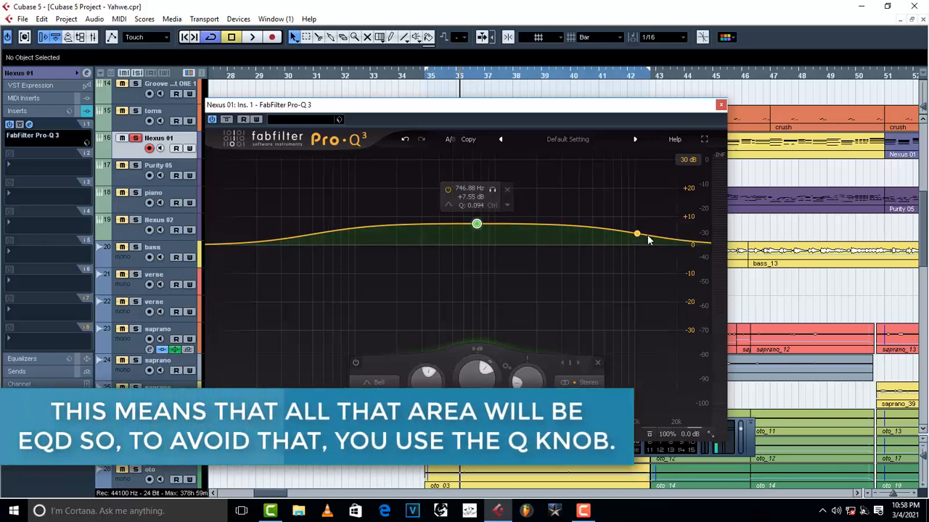
pyautogui.moveTo(476, 224); pyautogui.dragTo(476, 269)
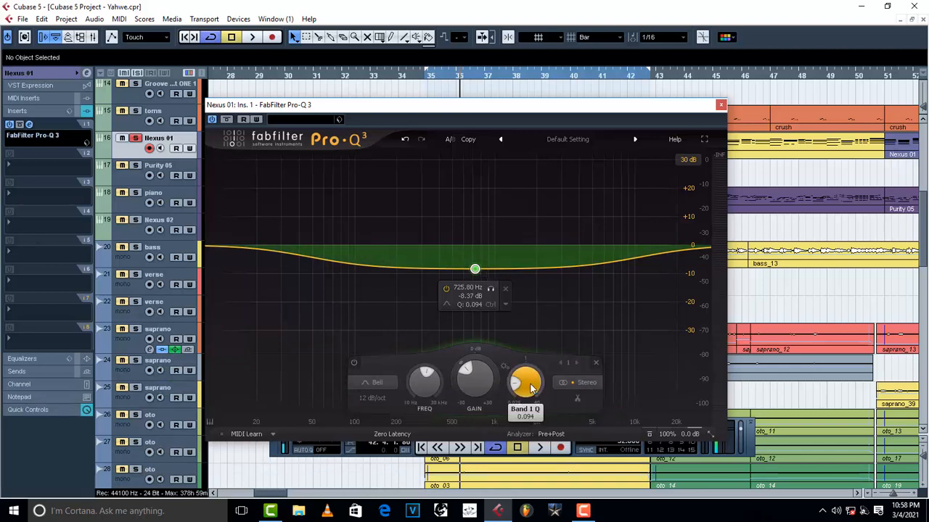
pyautogui.moveTo(523, 383)
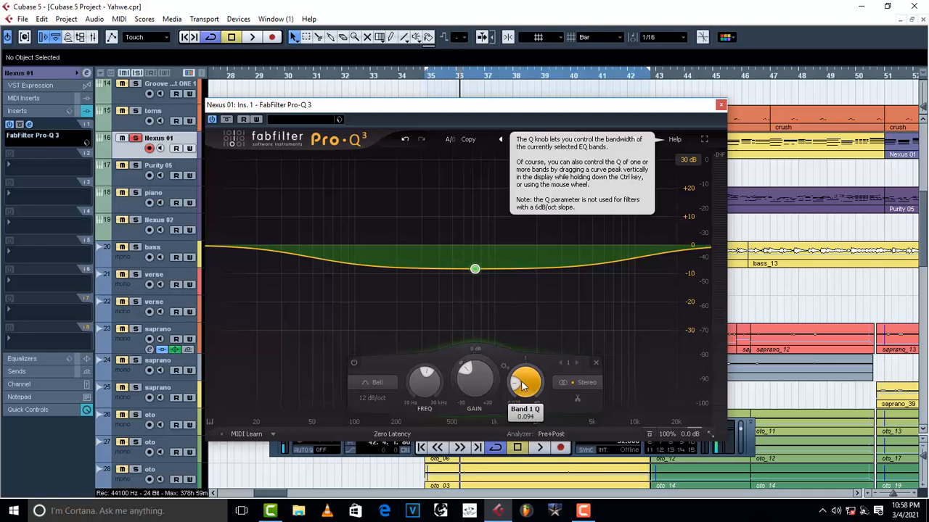
pyautogui.moveTo(522, 383); pyautogui.dragTo(524, 377)
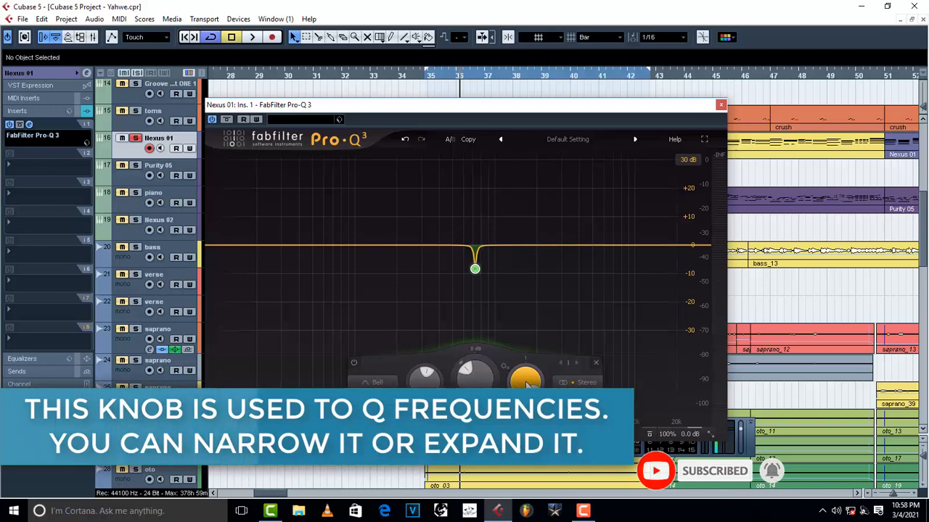
pyautogui.moveTo(525, 377); pyautogui.dragTo(525, 363)
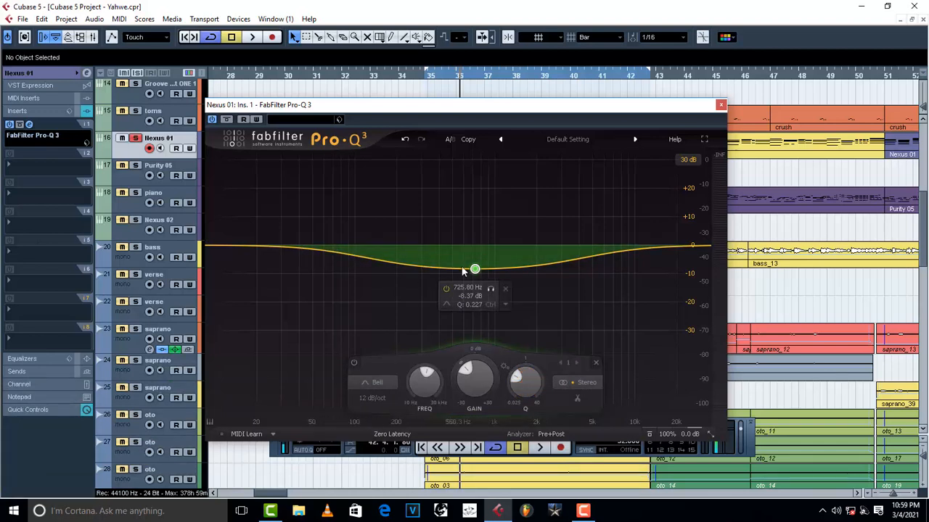
pyautogui.moveTo(526, 383)
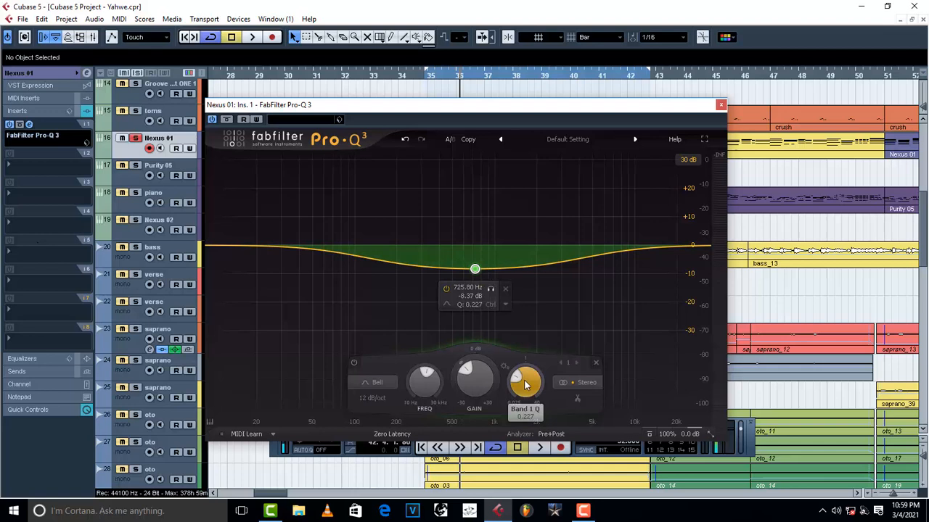
pyautogui.moveTo(525, 383); pyautogui.dragTo(525, 363)
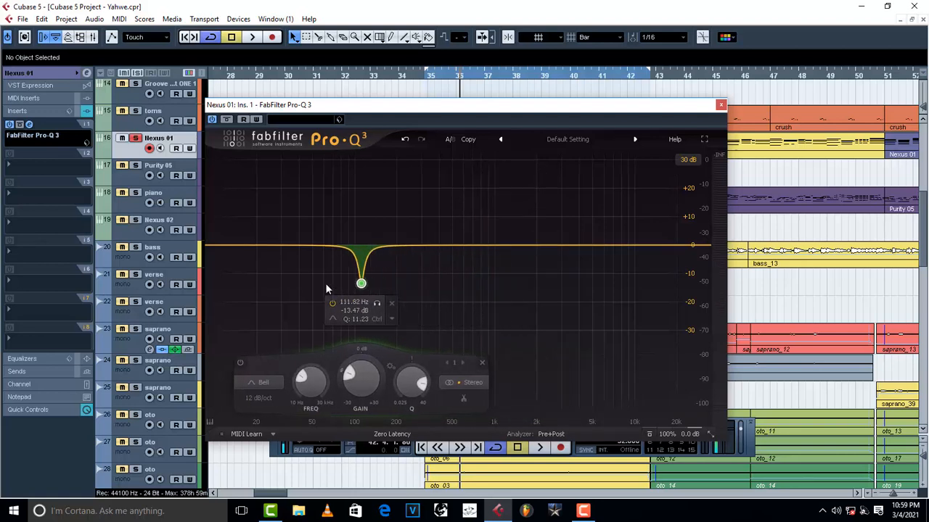
# Step: Sweep the narrow notch along the graph, settling as a deep cut near 946 Hz
pyautogui.moveTo(361, 283); pyautogui.dragTo(496, 264)
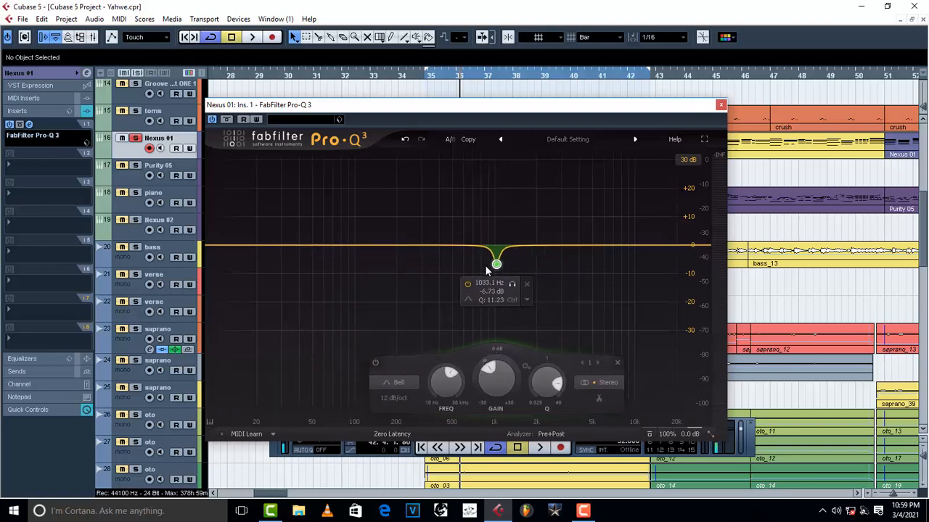
pyautogui.moveTo(496, 264); pyautogui.dragTo(490, 274)
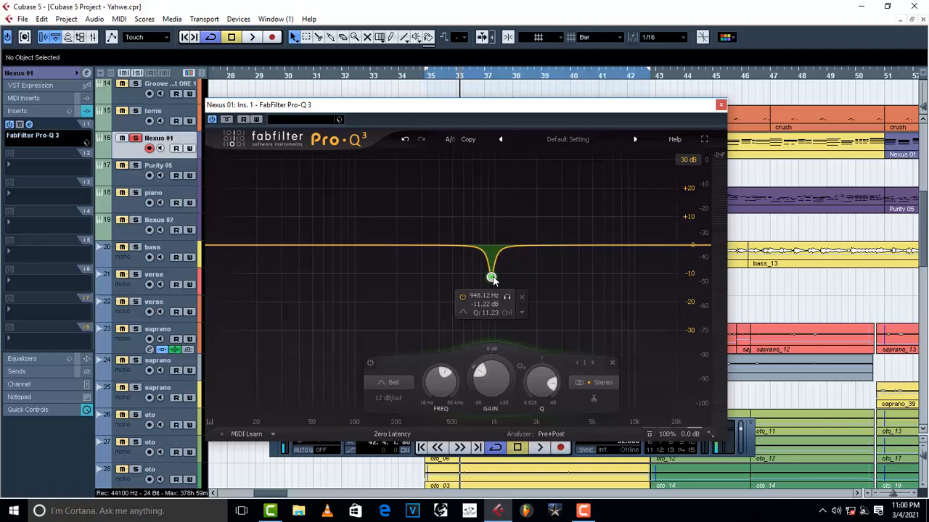
# Step: Raise band 1's gain from the deep cut to a gentle boost of about +2.44 dB
pyautogui.moveTo(491, 278); pyautogui.dragTo(489, 279)
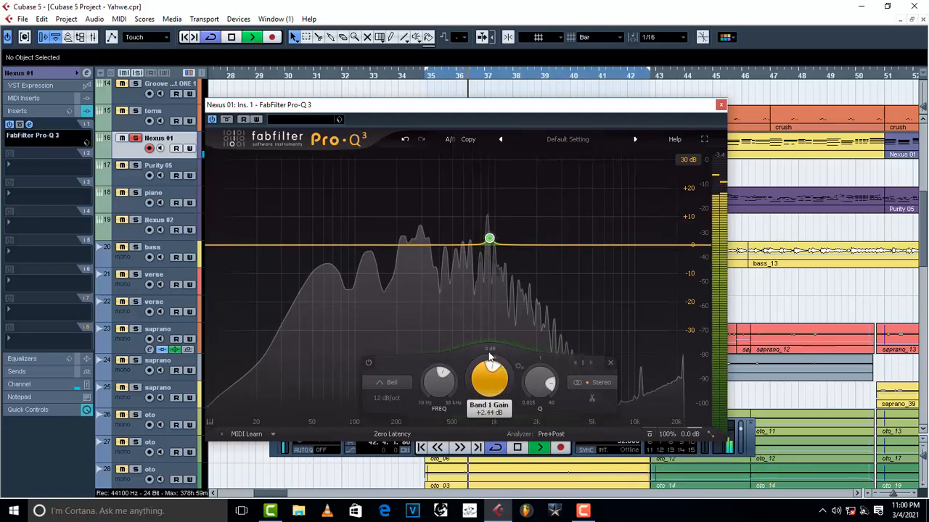
# Step: Swing band 1 from a deep cut up to a +30 dB boost and narrow it into a spike
pyautogui.moveTo(490, 238); pyautogui.dragTo(490, 293)
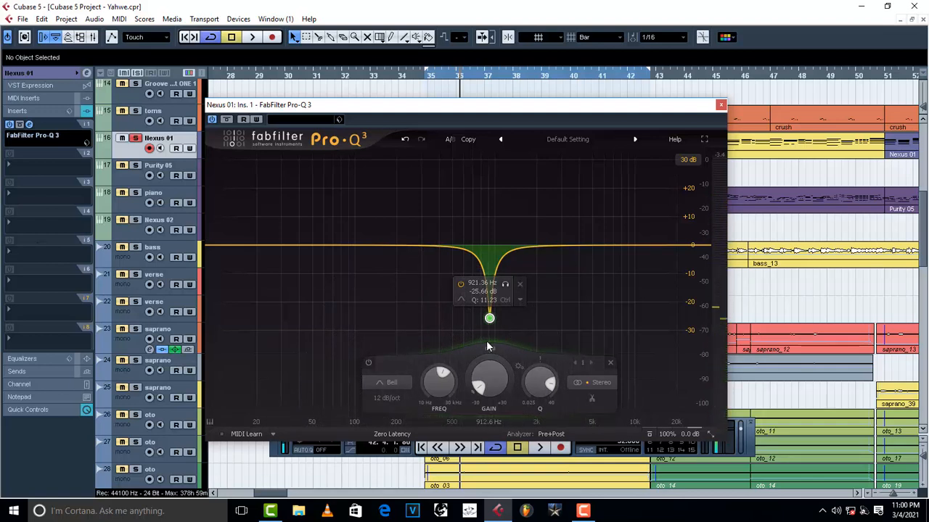
pyautogui.moveTo(491, 318); pyautogui.dragTo(490, 158)
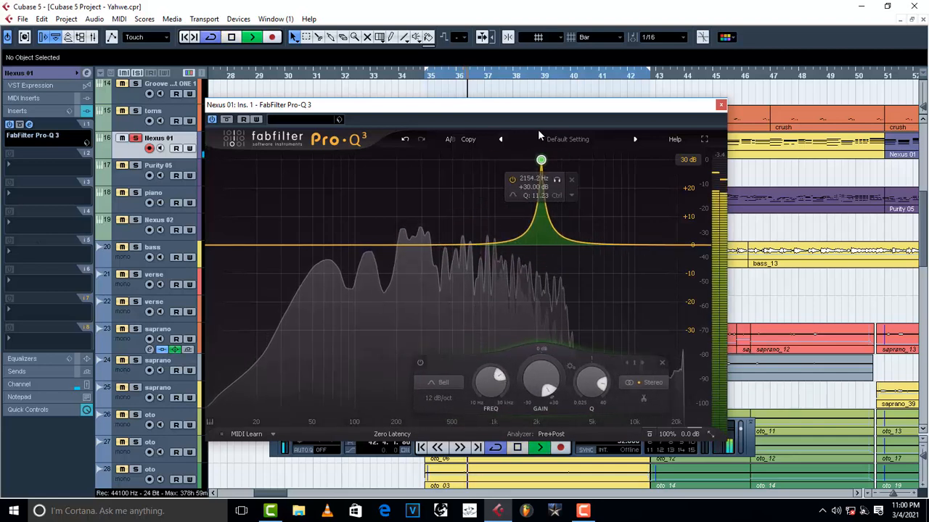
pyautogui.moveTo(540, 160); pyautogui.dragTo(495, 159)
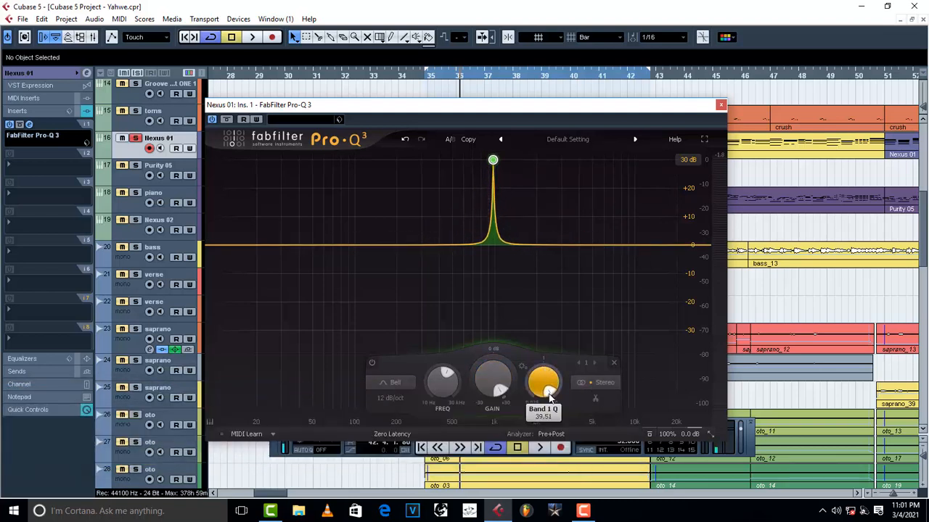
# Step: Vary the spike's Q narrower, wider and narrow again near 975 Hz
pyautogui.moveTo(544, 383); pyautogui.dragTo(544, 377)
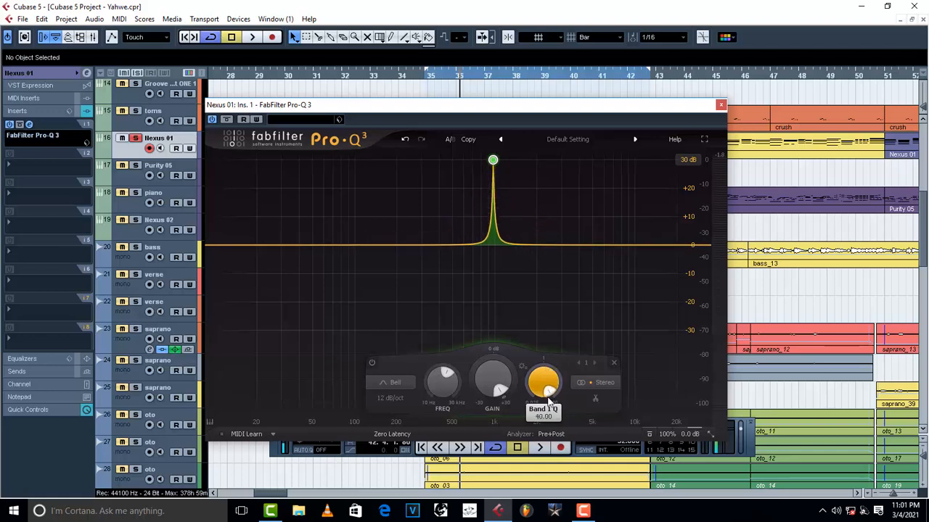
pyautogui.moveTo(543, 383); pyautogui.dragTo(552, 374)
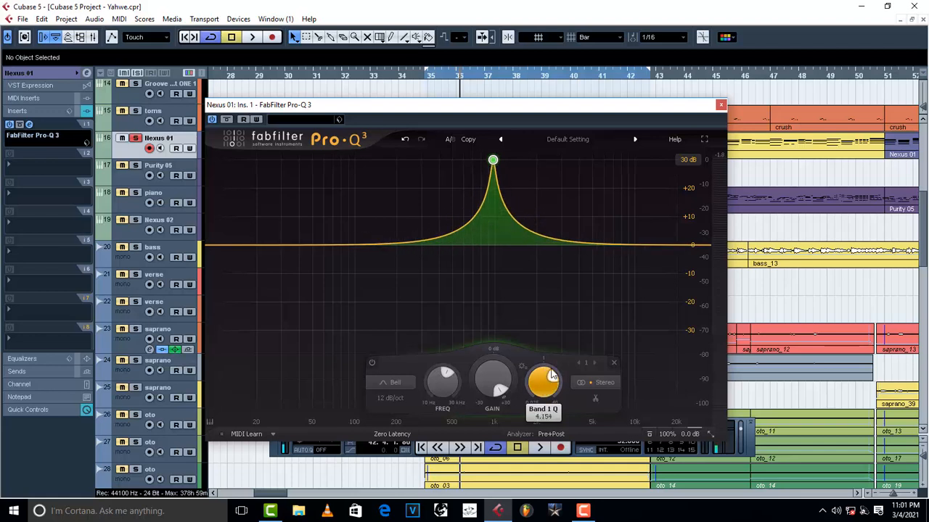
pyautogui.moveTo(542, 383); pyautogui.dragTo(553, 386)
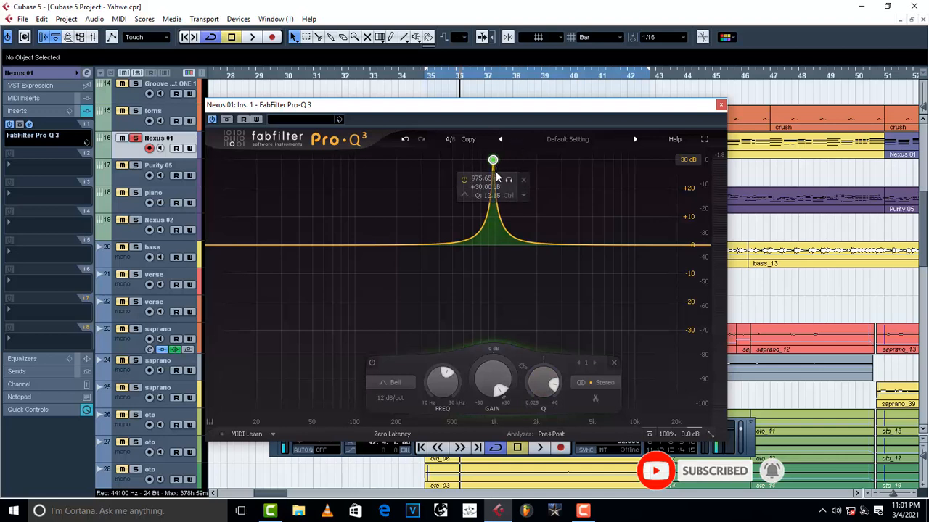
pyautogui.moveTo(491, 383)
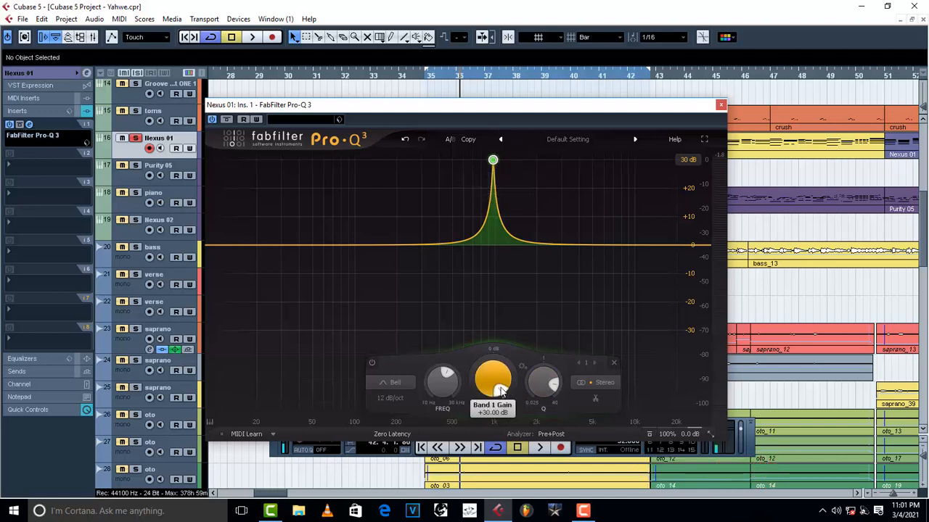
pyautogui.moveTo(494, 380)
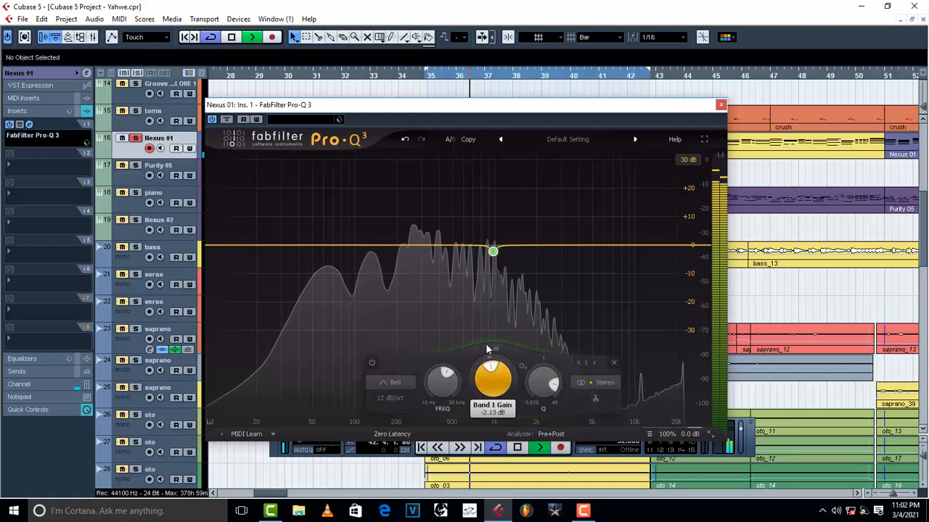
# Step: Drop band 1's gain to a narrow cut of roughly -18.5 dB near 975 Hz
pyautogui.moveTo(494, 253); pyautogui.dragTo(493, 293)
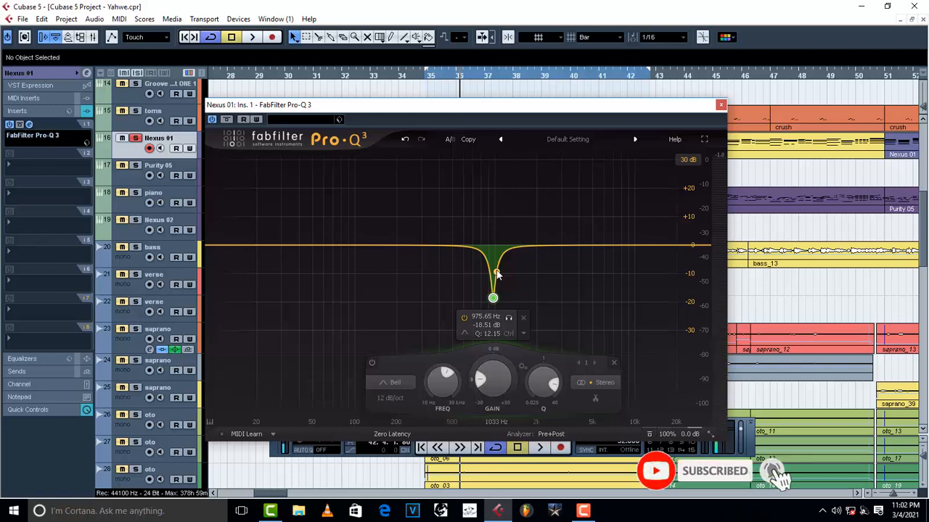
pyautogui.moveTo(442, 383)
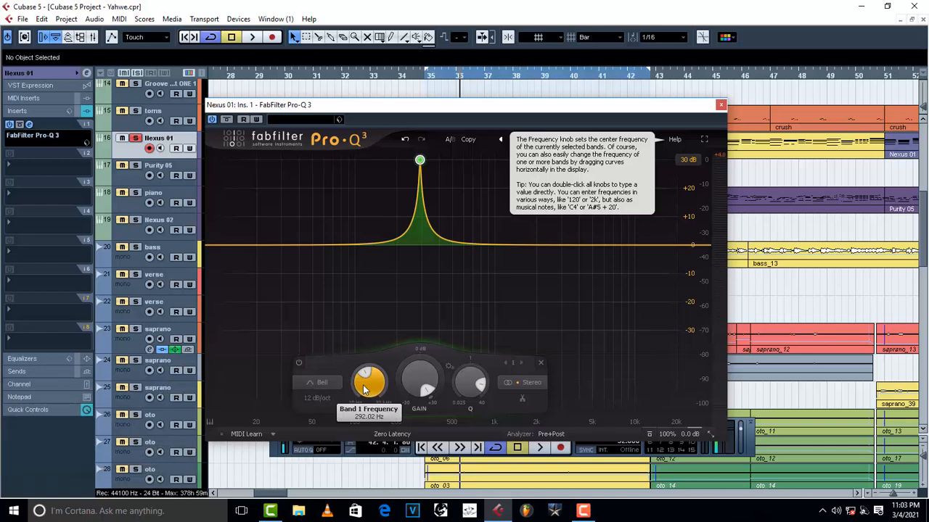
pyautogui.moveTo(370, 383)
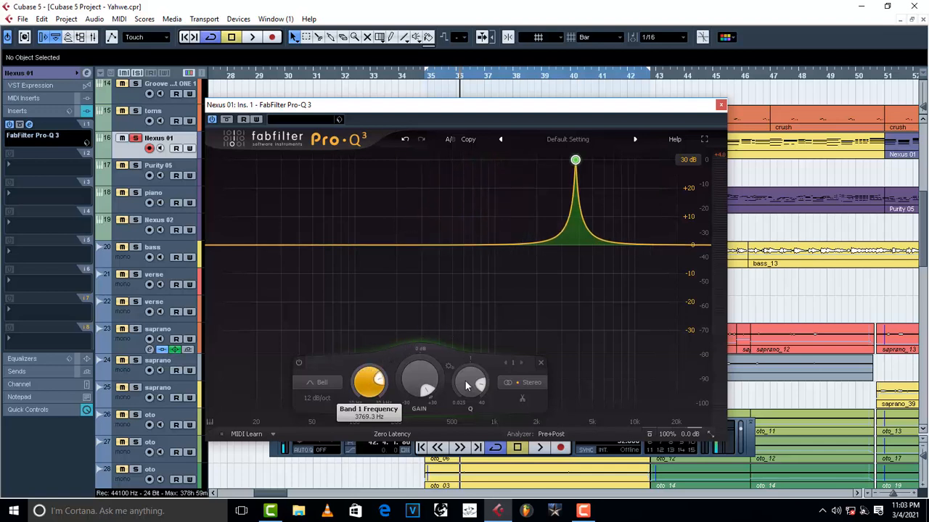
# Step: Sweep band 1's centre frequency up to about 2015 Hz
pyautogui.moveTo(574, 159); pyautogui.dragTo(537, 159)
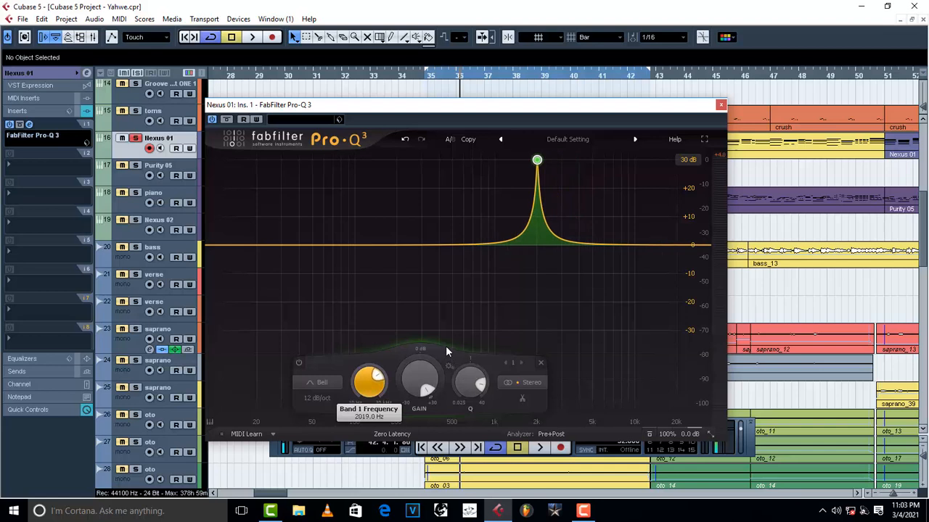